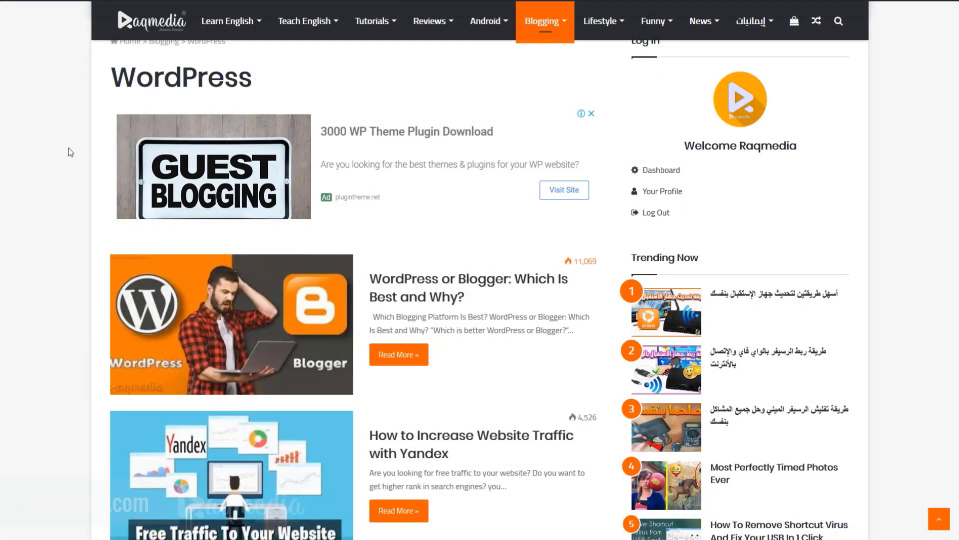
pyautogui.moveTo(74, 219)
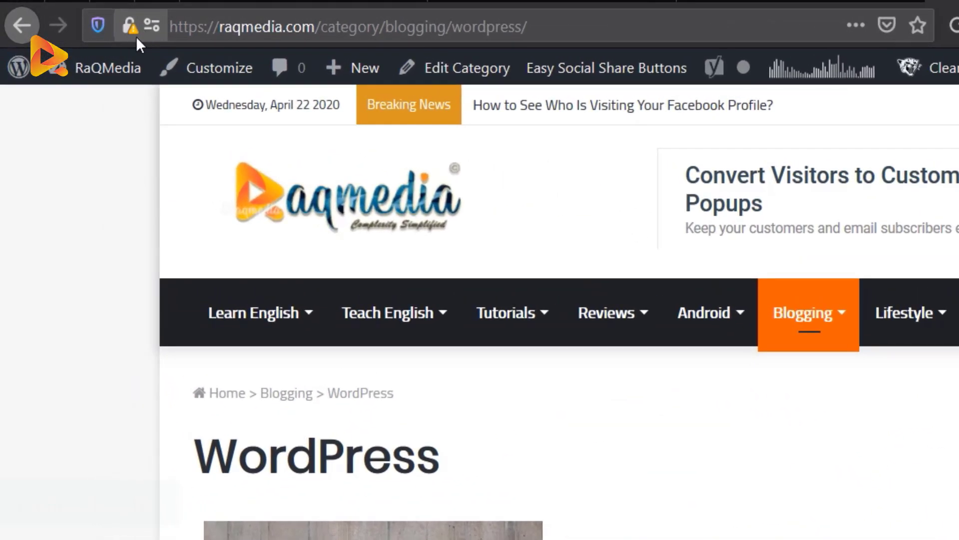
# View the padlock site information for raqmedia.com, reporting parts of the page (images) are not secure
pyautogui.click(130, 26)
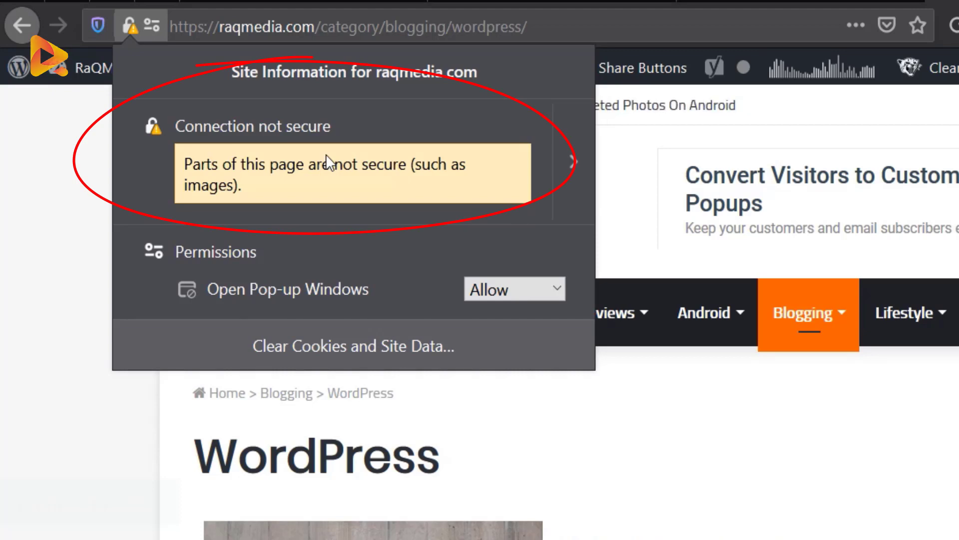
pyautogui.moveTo(339, 115)
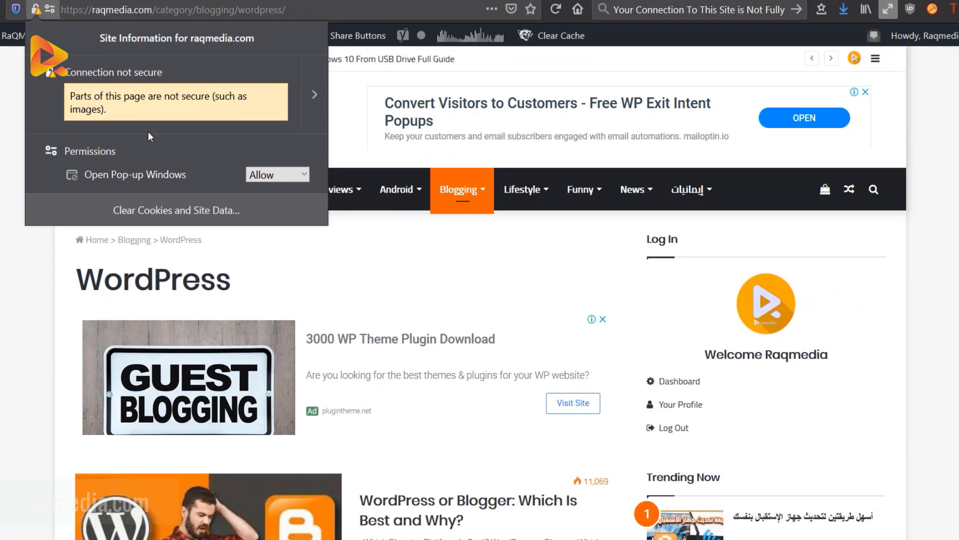
pyautogui.moveTo(157, 131)
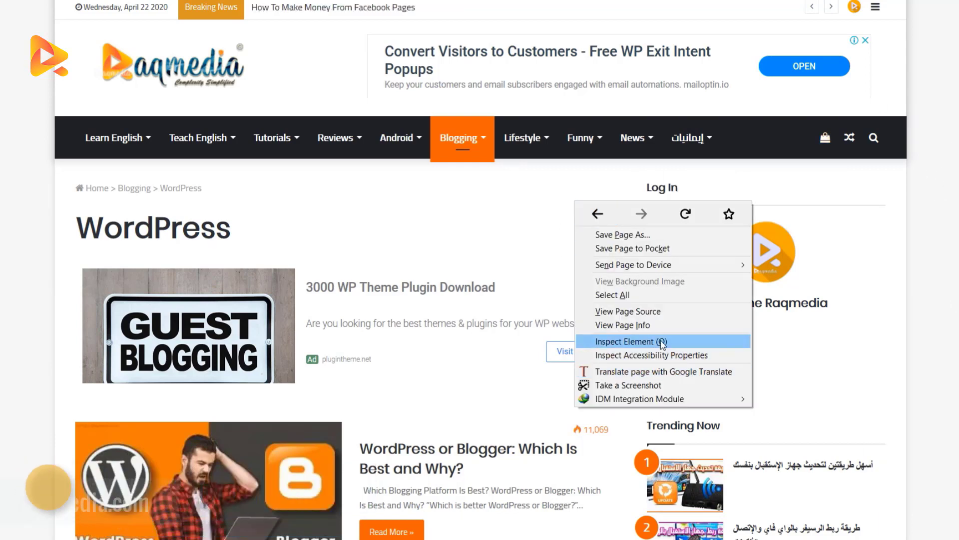
pyautogui.moveTo(628, 311)
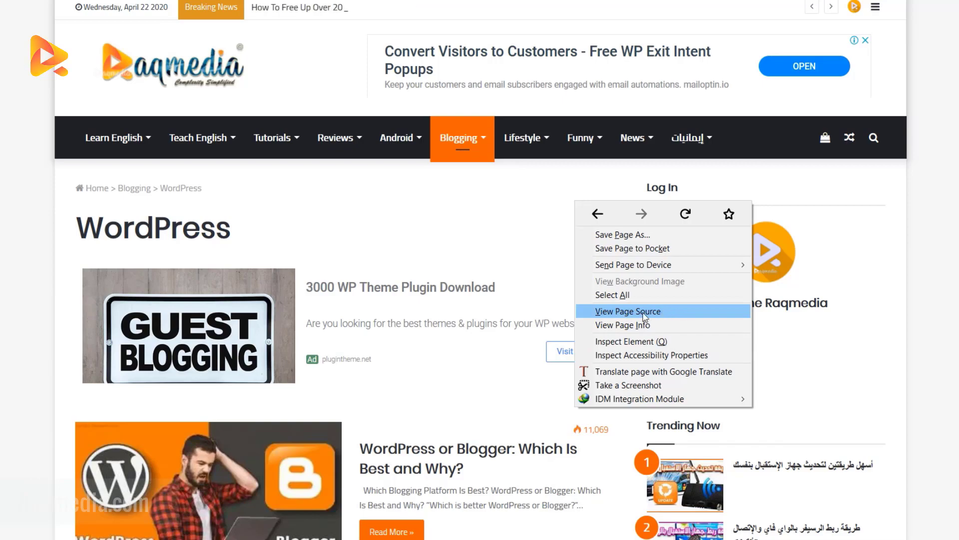
# Show the category page's HTML source with its head markup and Yoast SEO meta tags
pyautogui.click(627, 311)
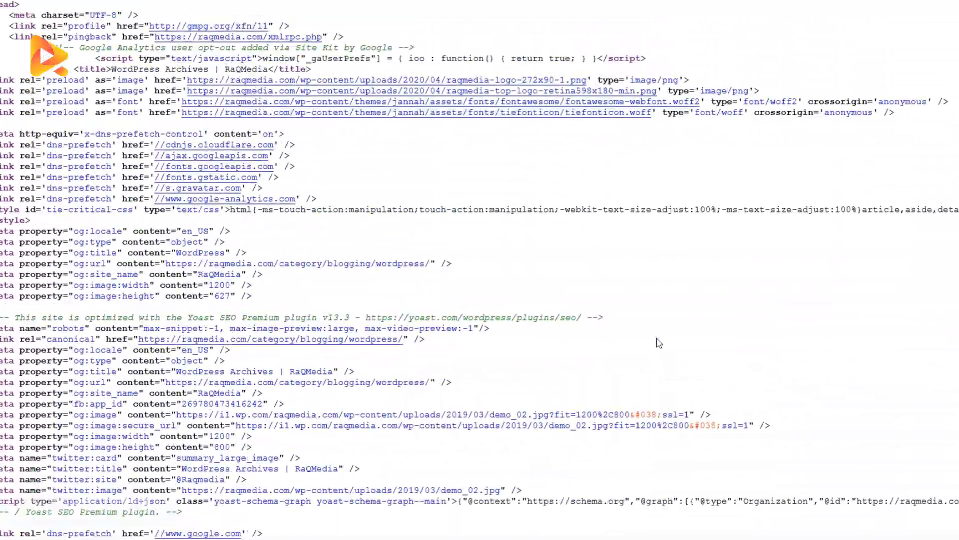
# Search the source for 'HTTP' and step through matches to the http sticky-logo img src lines
pyautogui.press('ctrl+f')
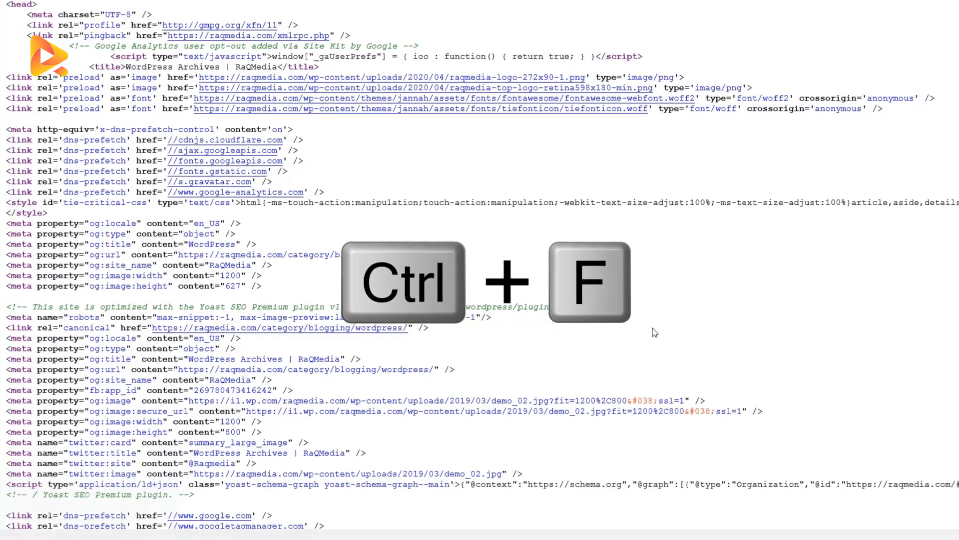
pyautogui.write('HTTP')
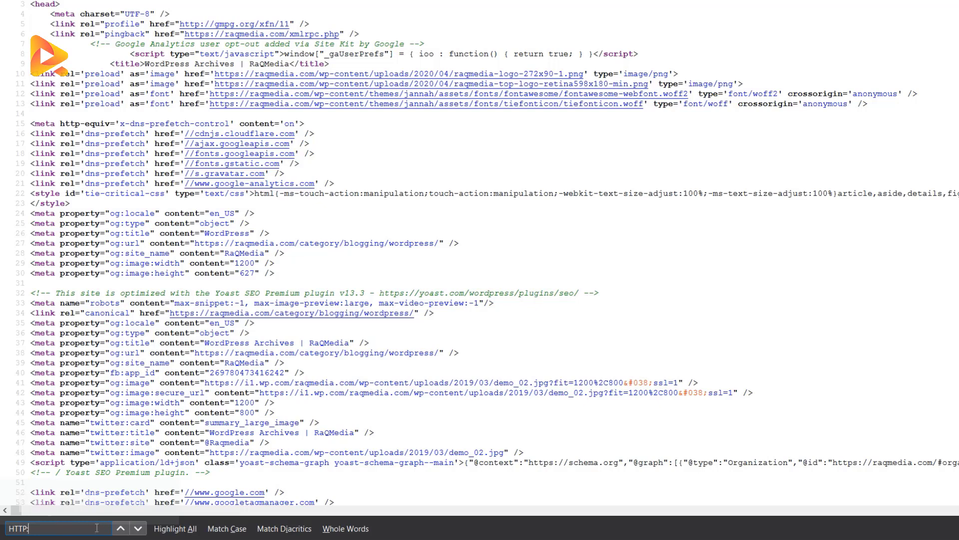
pyautogui.click(137, 529)
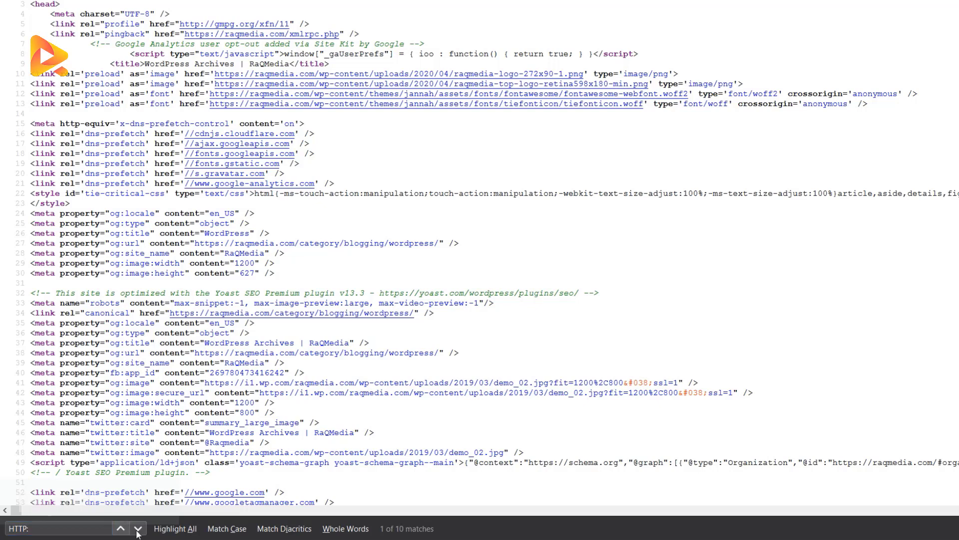
pyautogui.click(137, 531)
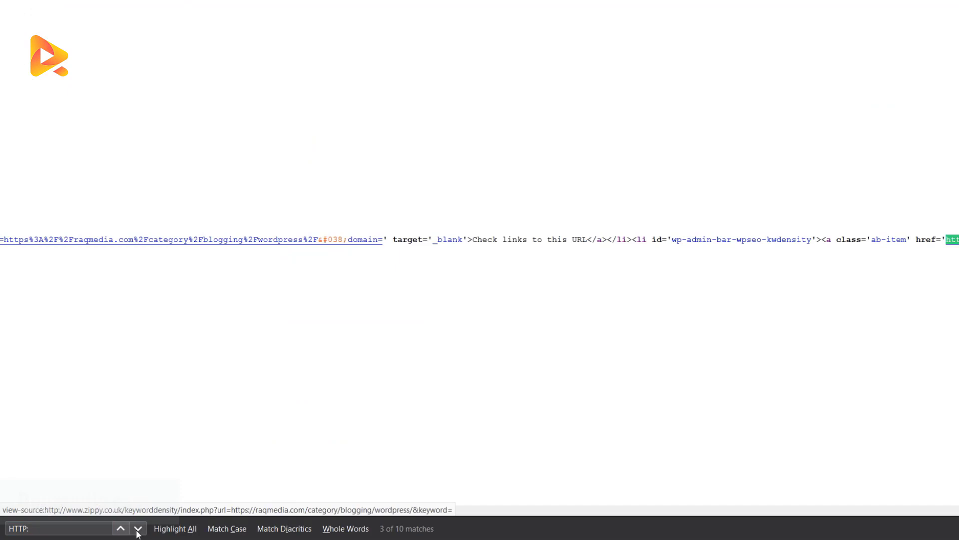
pyautogui.click(136, 528)
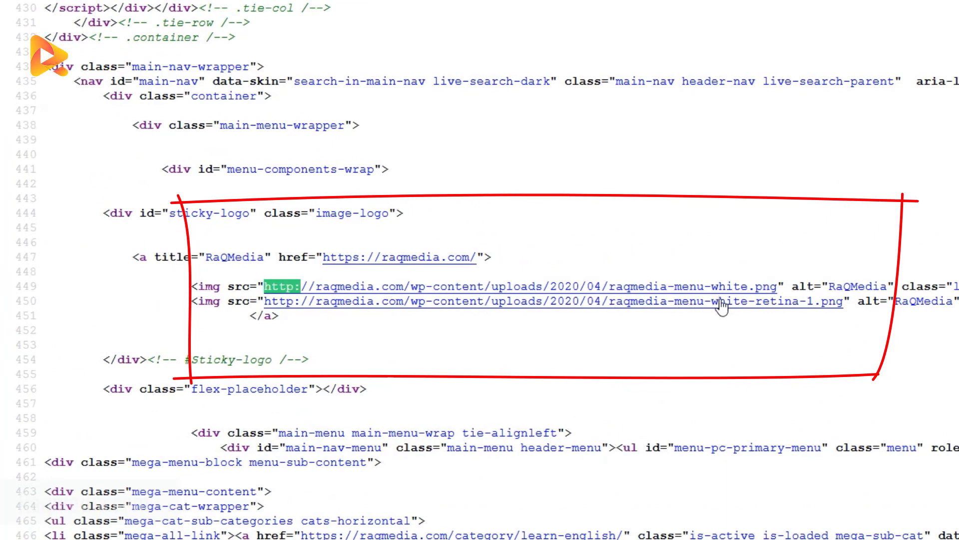
pyautogui.moveTo(282, 279)
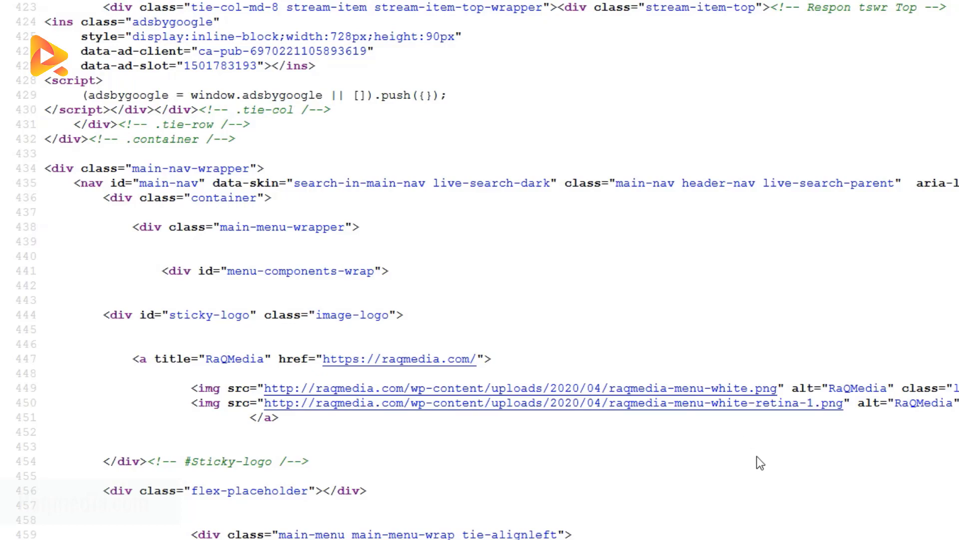
pyautogui.scroll(-3)
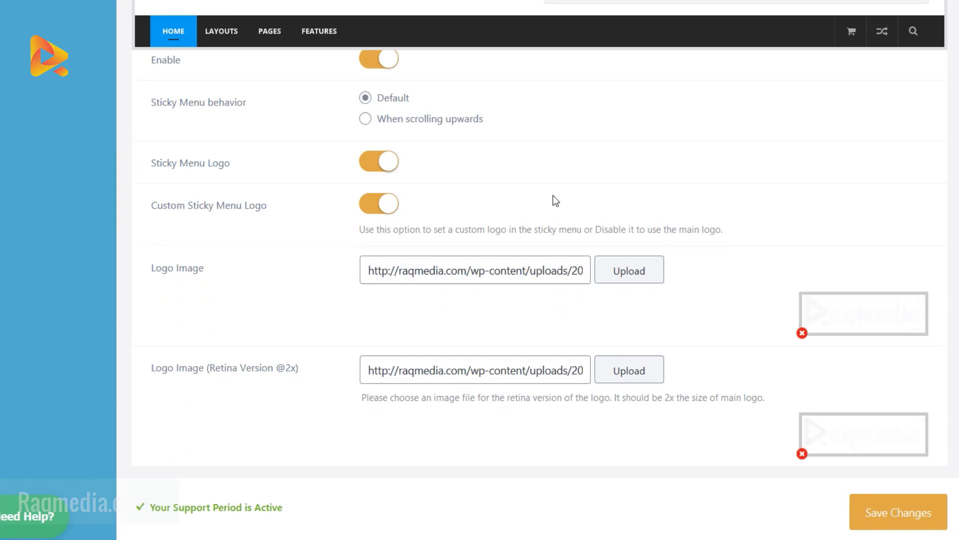
pyautogui.moveTo(759, 293)
pyautogui.write('s')
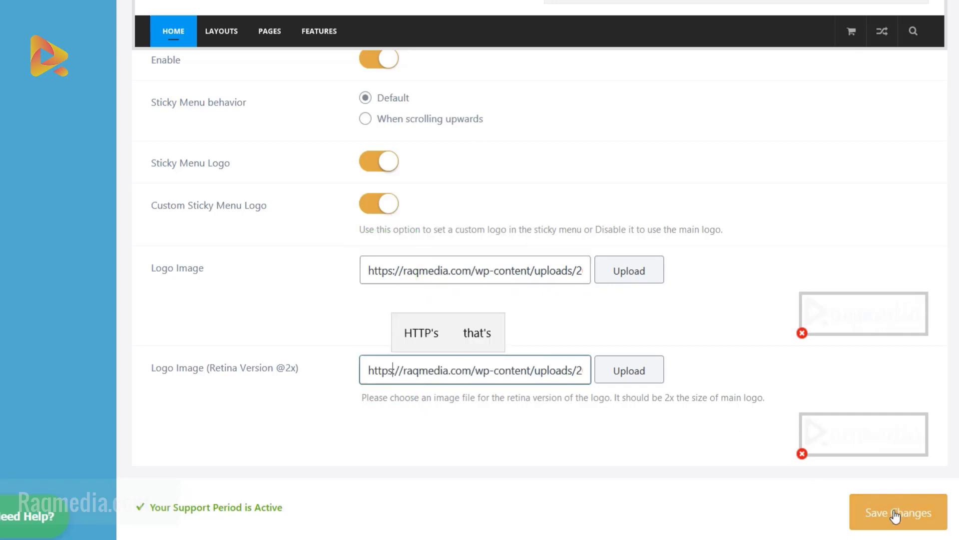
# Save the Jannah Sticky Menu settings with both logo image URLs switched to https
pyautogui.click(897, 511)
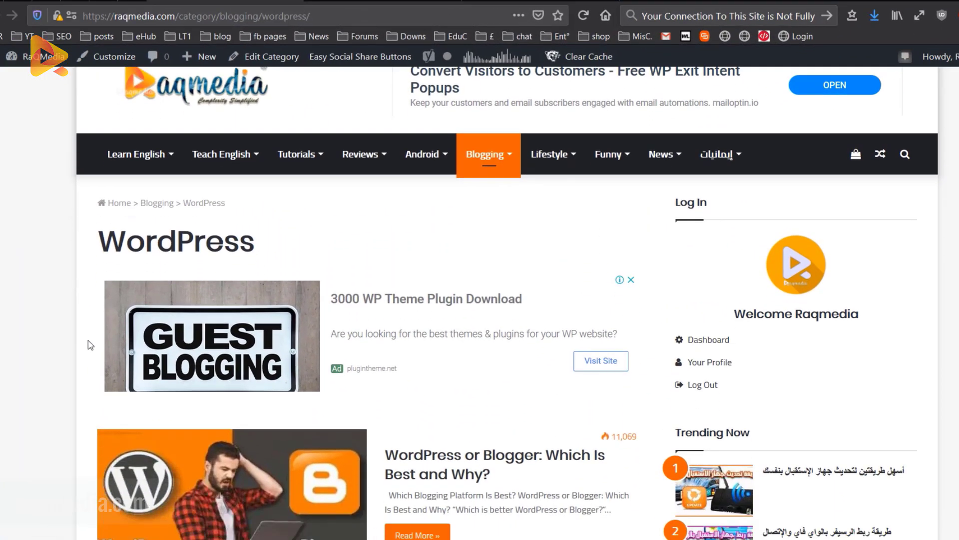
# Reload the category page and confirm the padlock panel now reports Connection secure
pyautogui.scroll(-3)
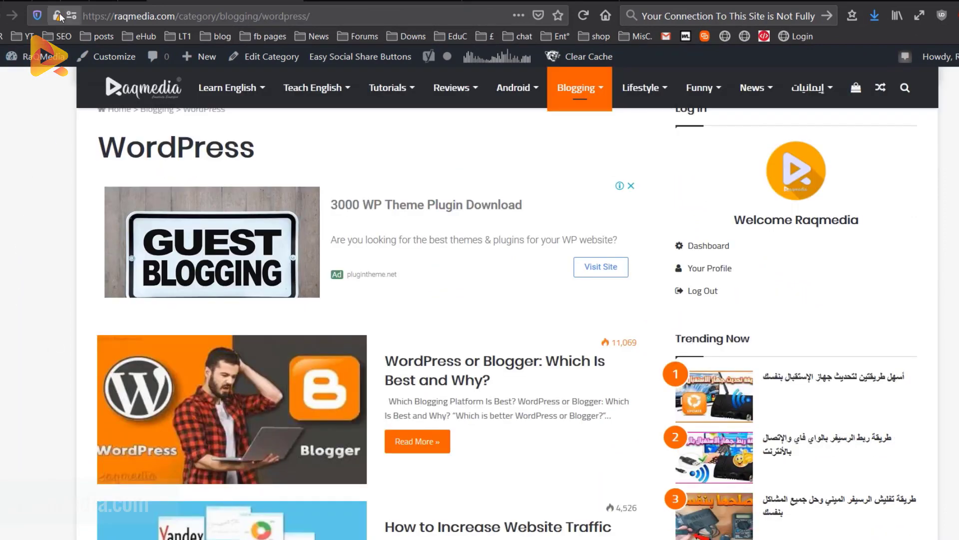
pyautogui.click(63, 16)
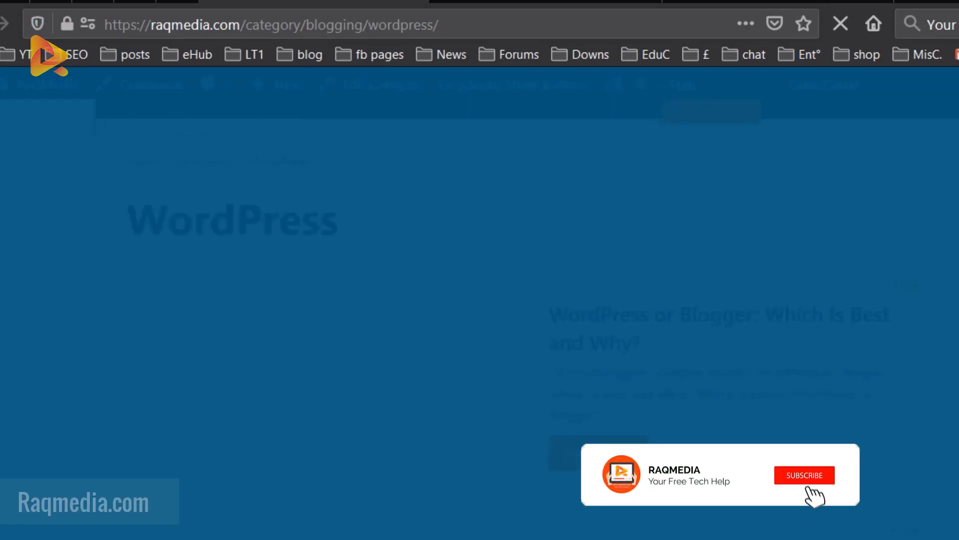
pyautogui.click(803, 475)
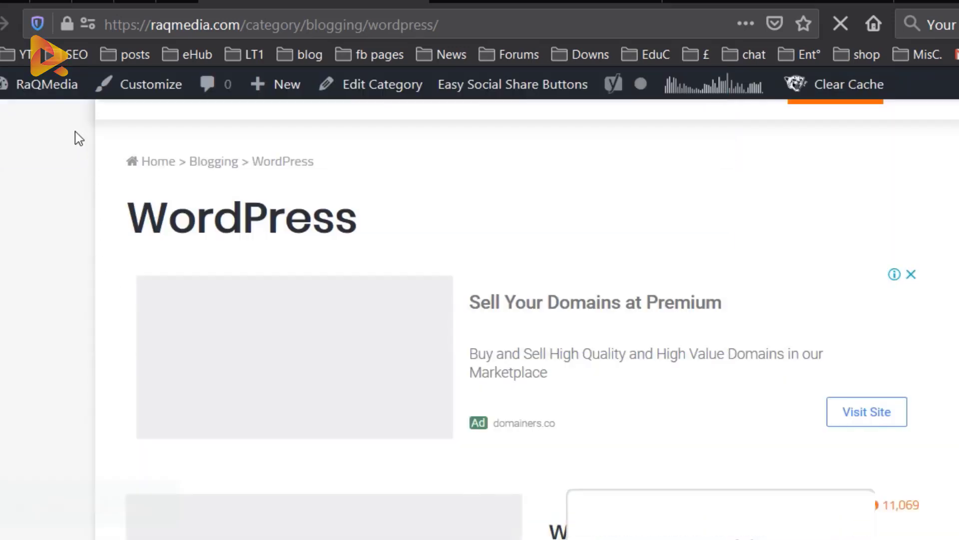
pyautogui.click(67, 24)
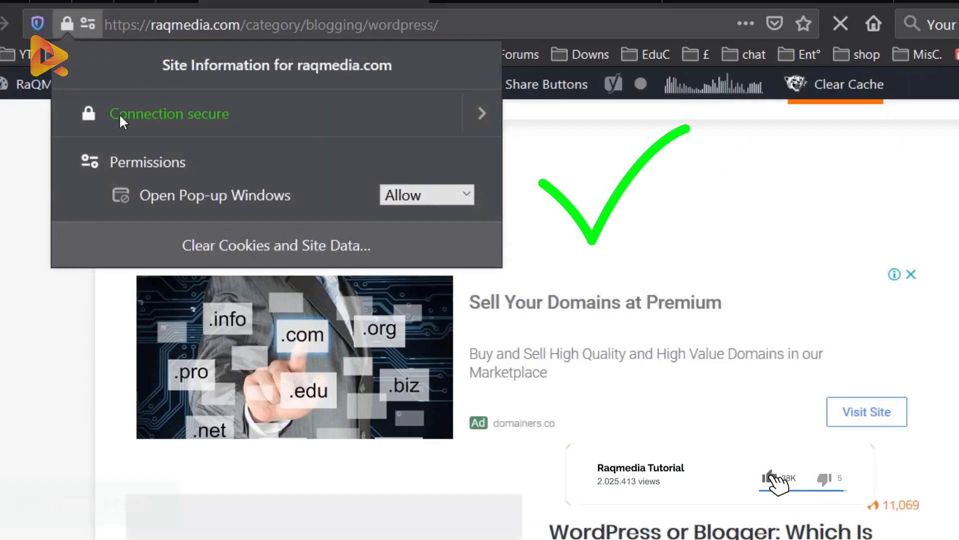